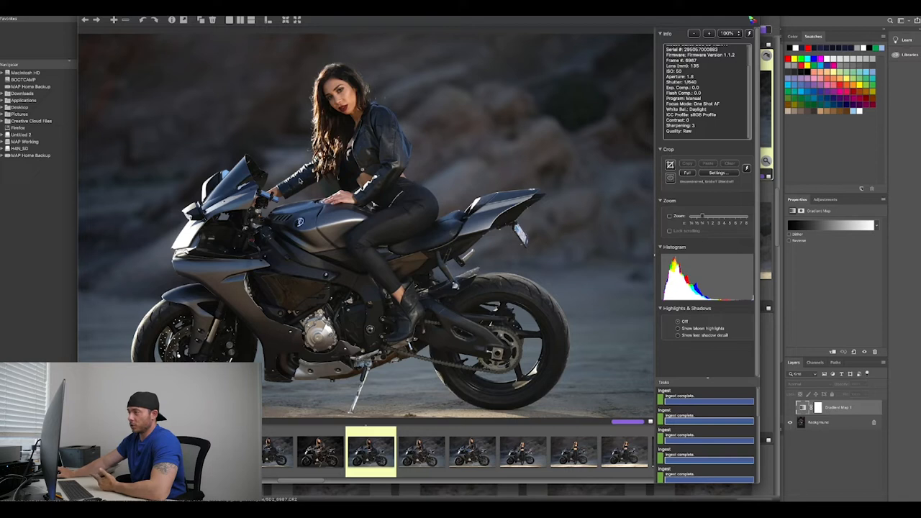
mouse_move(507, 120)
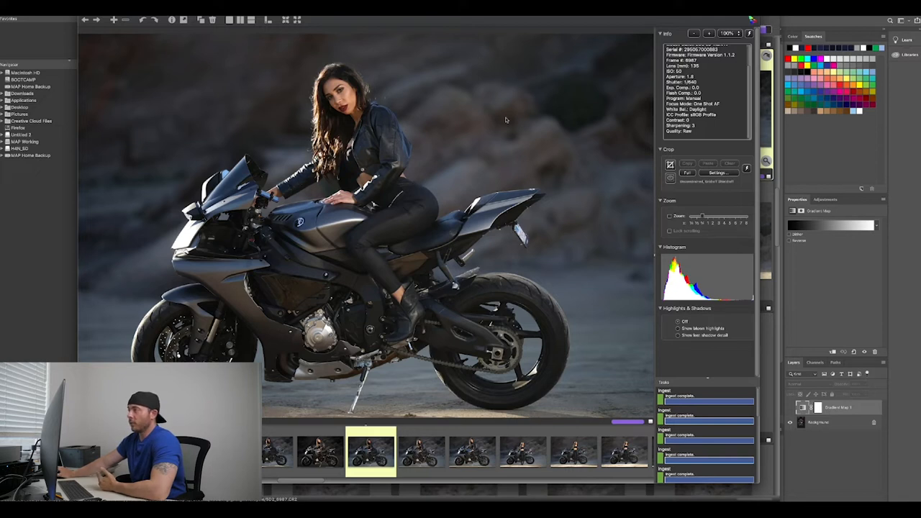
mouse_move(305, 139)
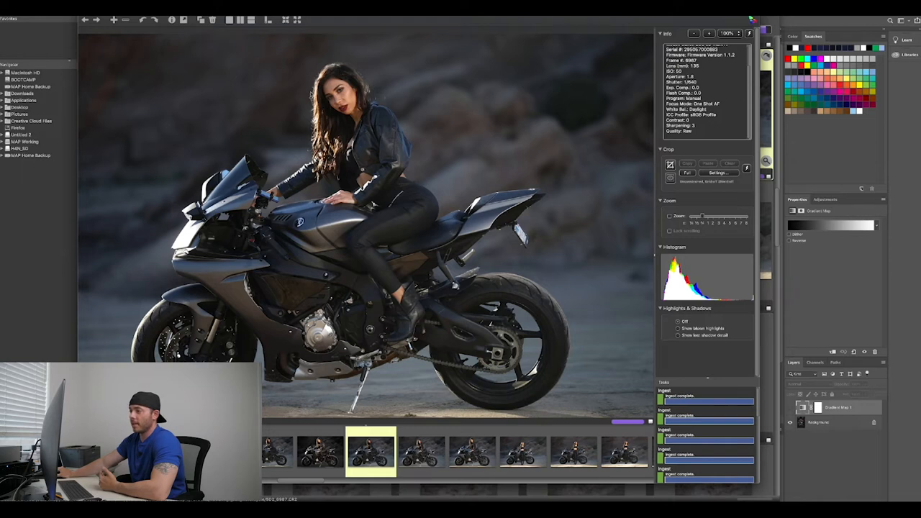
mouse_move(307, 98)
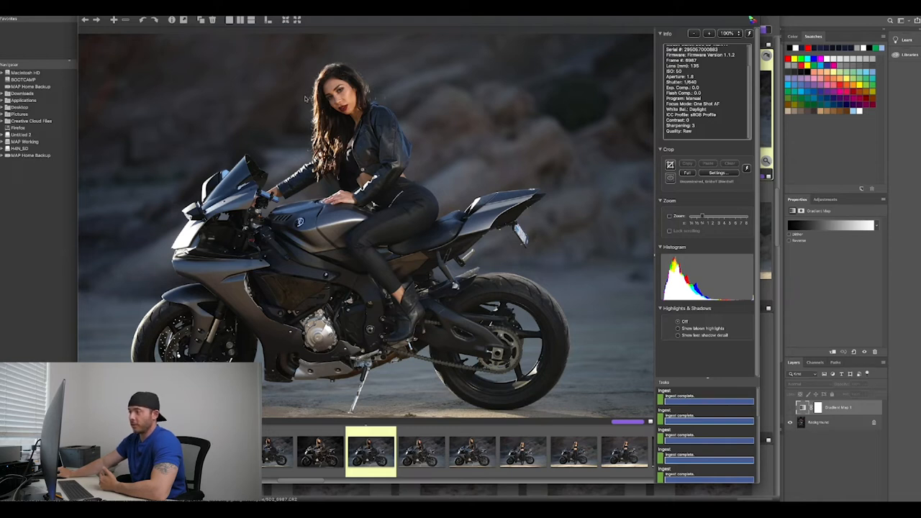
mouse_move(544, 38)
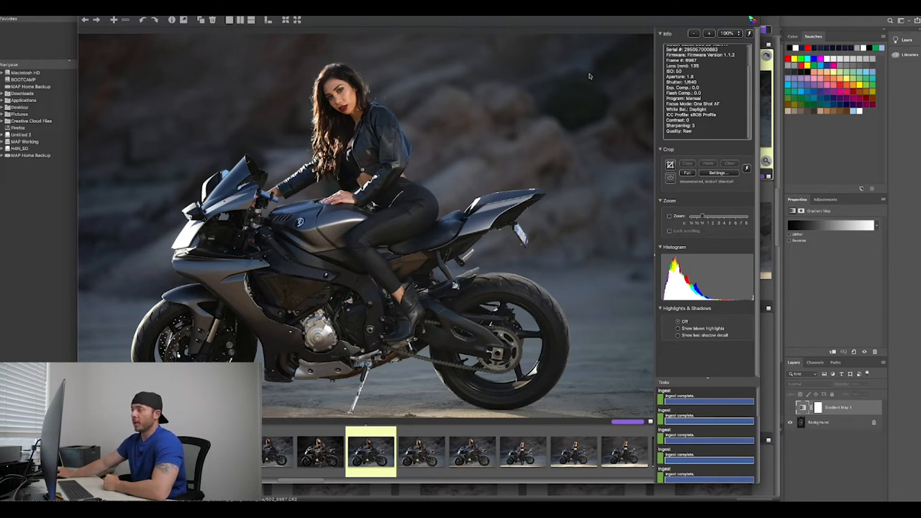
mouse_move(193, 138)
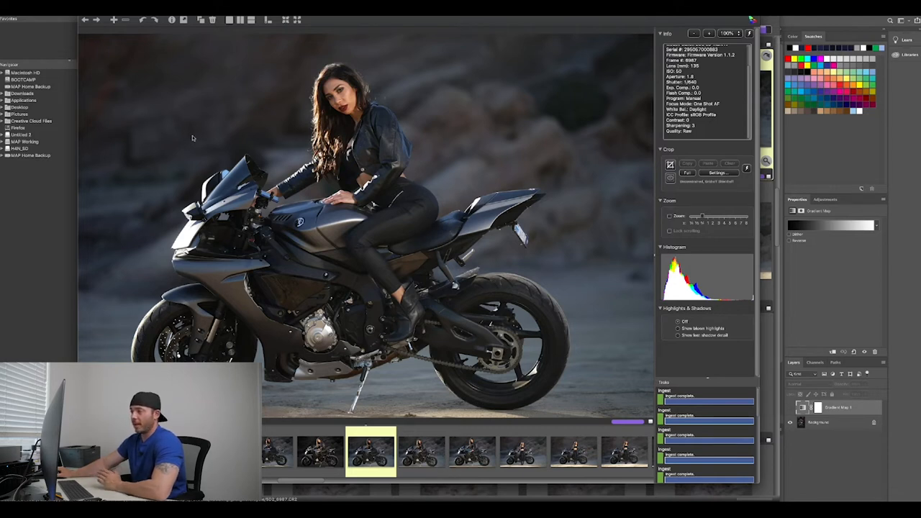
mouse_move(164, 147)
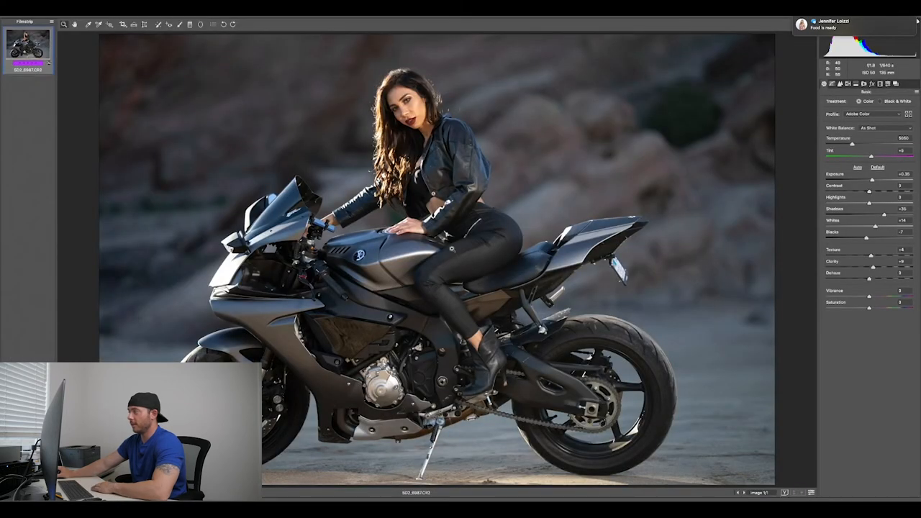
mouse_move(553, 173)
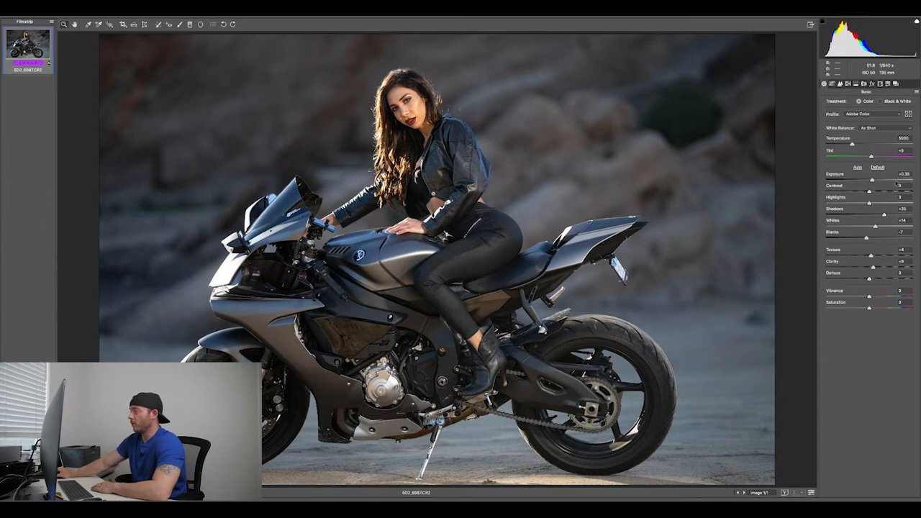
- Lower the Exposure slightly in Camera Raw's Basic panel before sending the photo to Photoshop
left_click(910, 94)
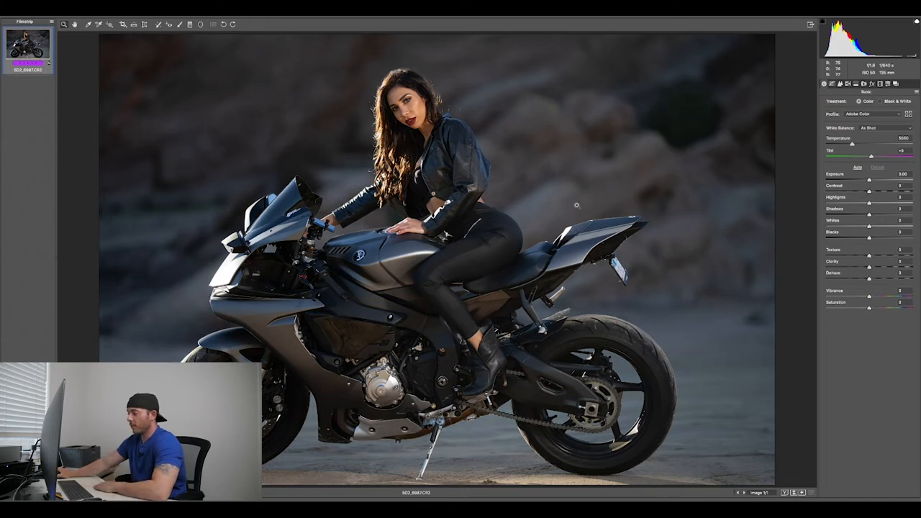
mouse_move(611, 190)
type("+0.35")
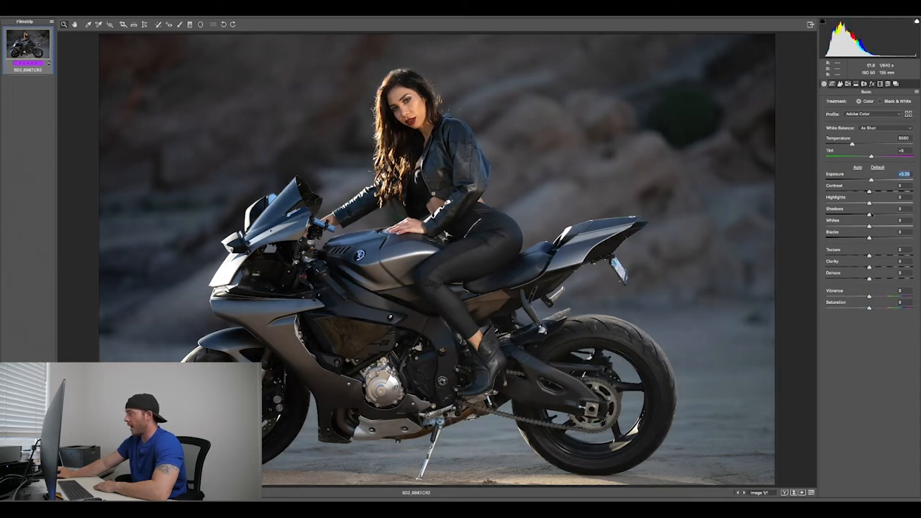
left_click_drag(895, 210, 853, 210)
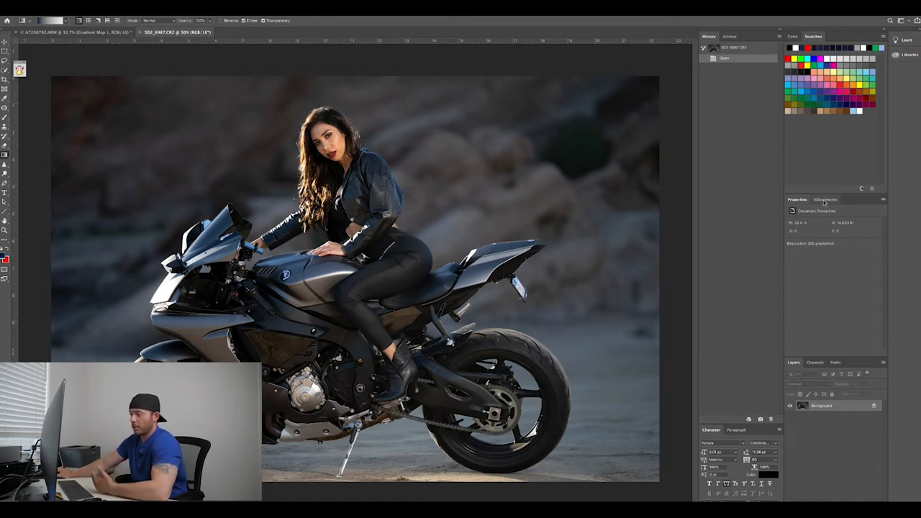
- Show the Adjustments panel and add a Gradient Map adjustment layer over the photo
left_click(826, 198)
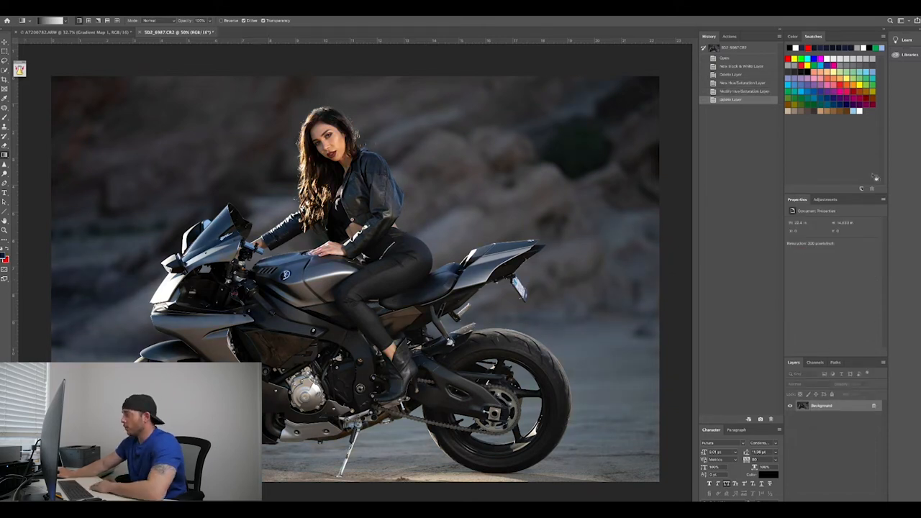
left_click(826, 198)
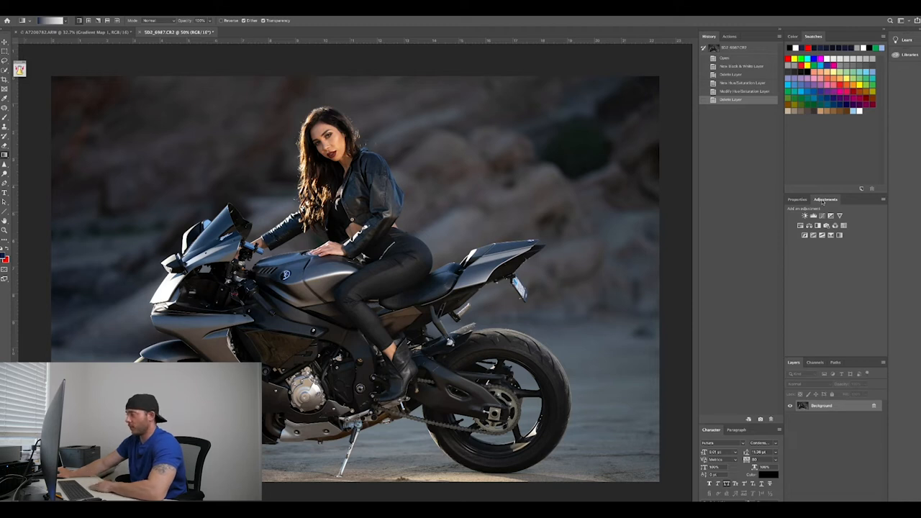
left_click(837, 236)
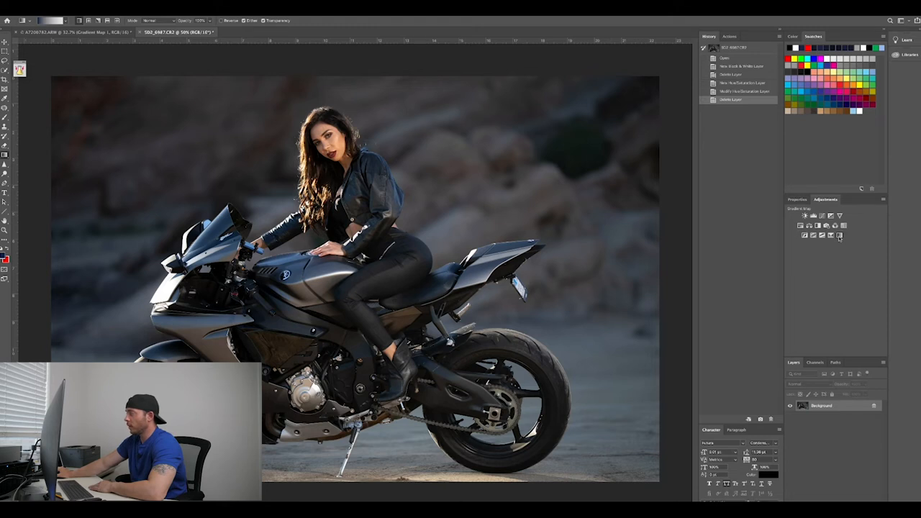
left_click(838, 236)
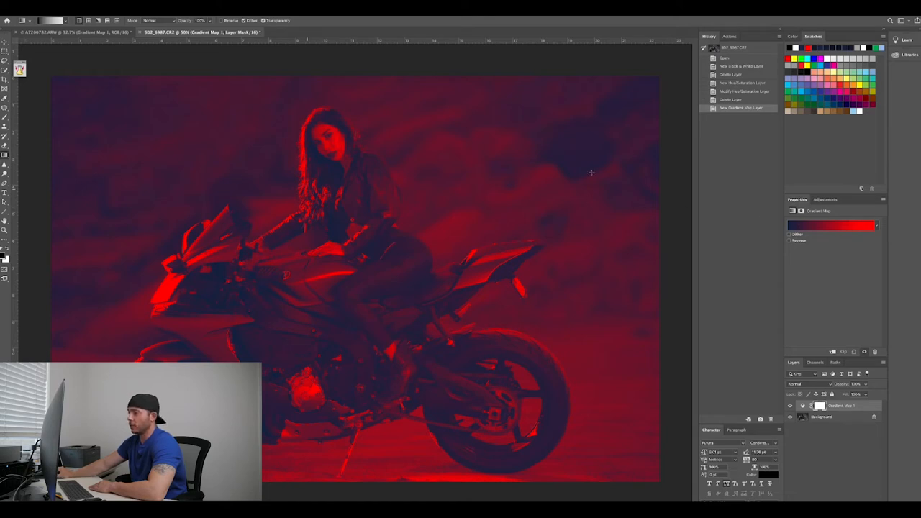
mouse_move(733, 239)
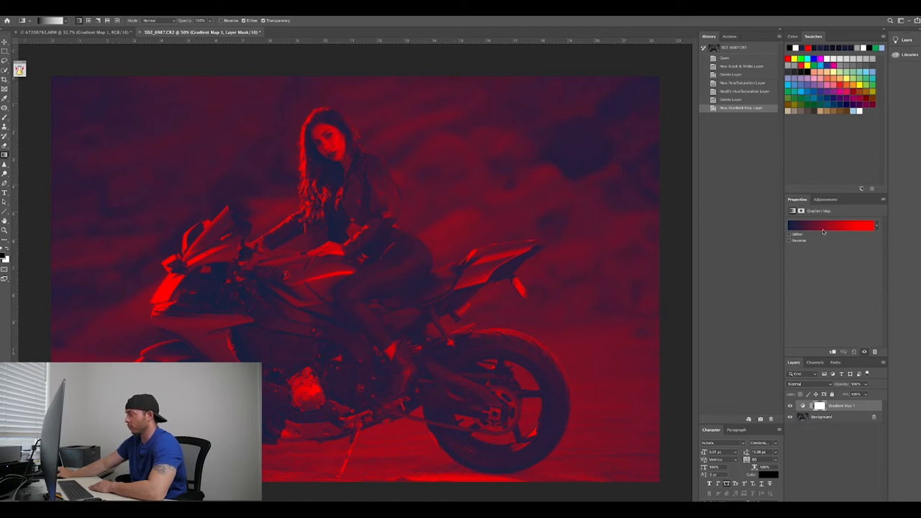
- Bring up the Gradient Editor for the new Gradient Map layer from Properties
left_click(832, 225)
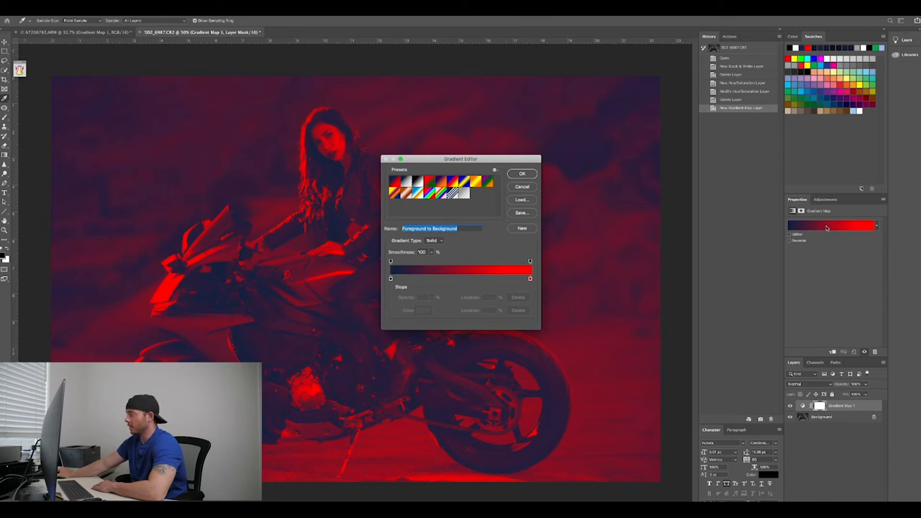
mouse_move(434, 210)
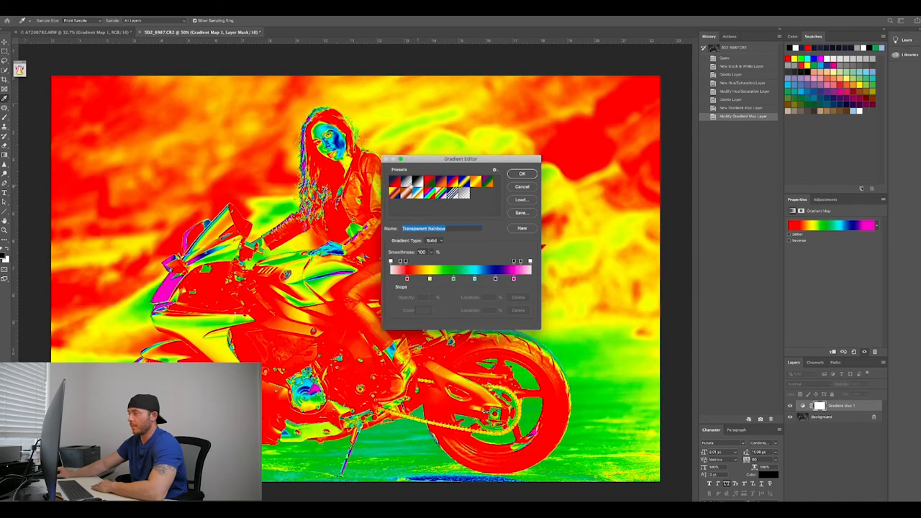
- Choose the Black, White gradient preset and move the editor off the subject
left_click(400, 182)
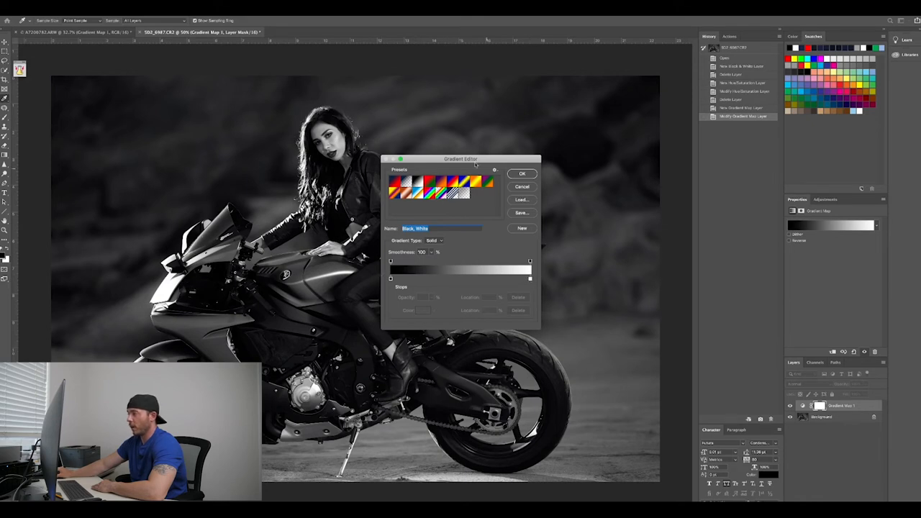
left_click_drag(461, 159, 675, 107)
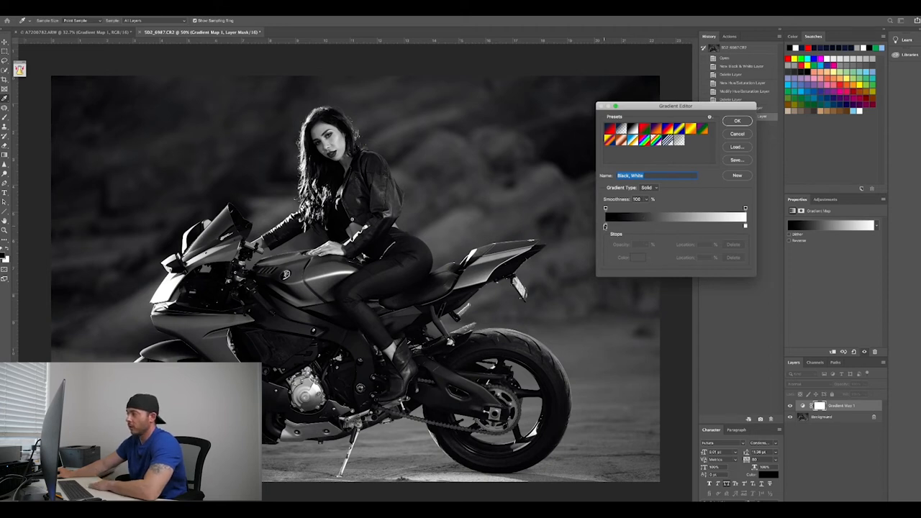
- Drag the gradient's midpoint diamond right to lighten the midtones
left_click(638, 226)
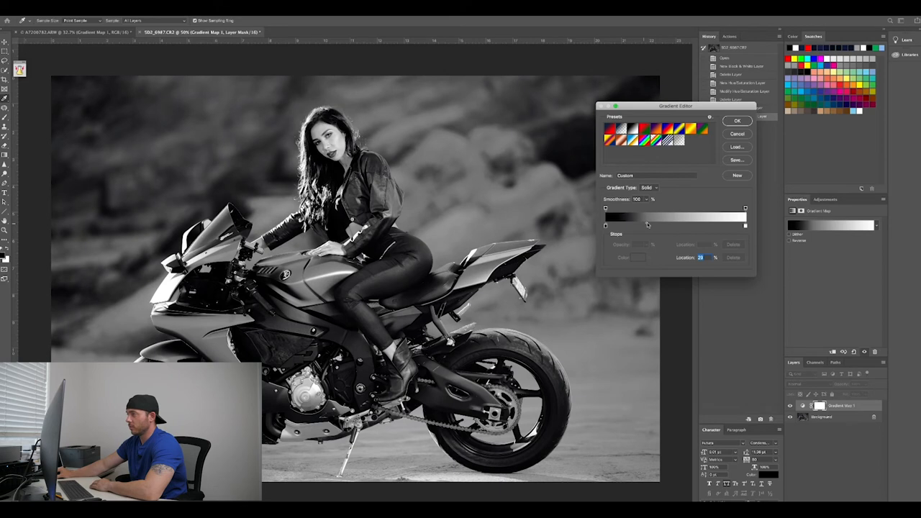
left_click_drag(648, 224, 670, 225)
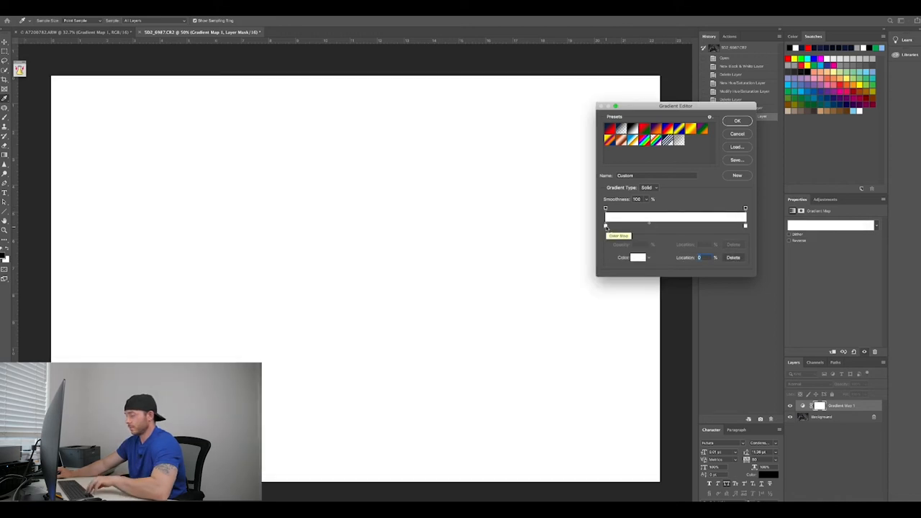
- Set the shadow stop to a dark warm brown, then select the highlight stop for tinting
left_click(637, 258)
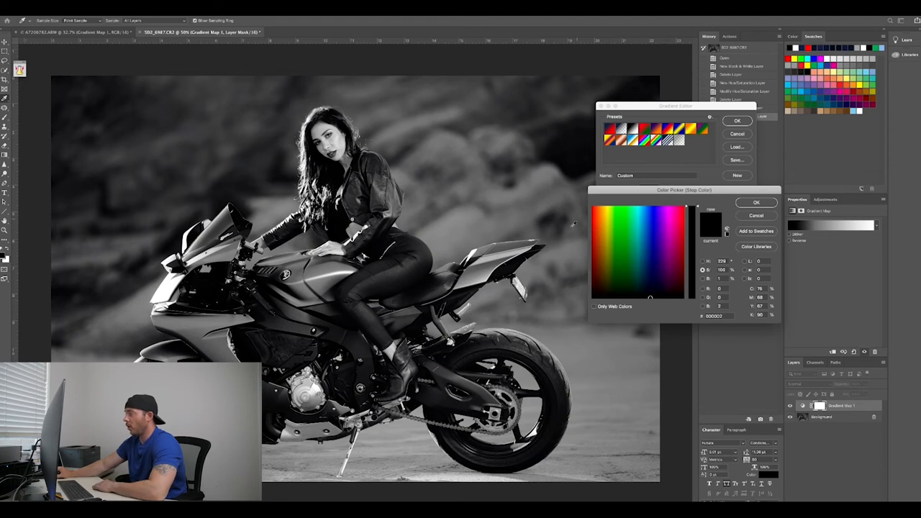
left_click(656, 289)
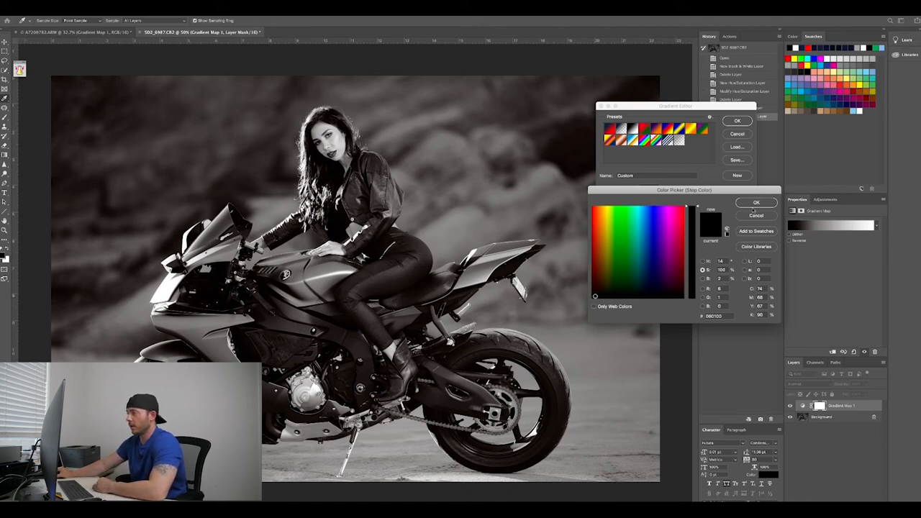
left_click(757, 201)
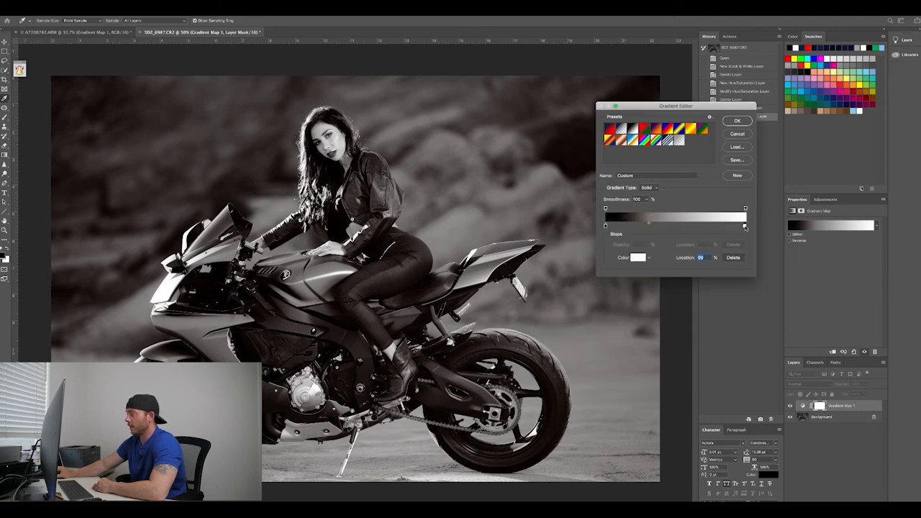
left_click(638, 258)
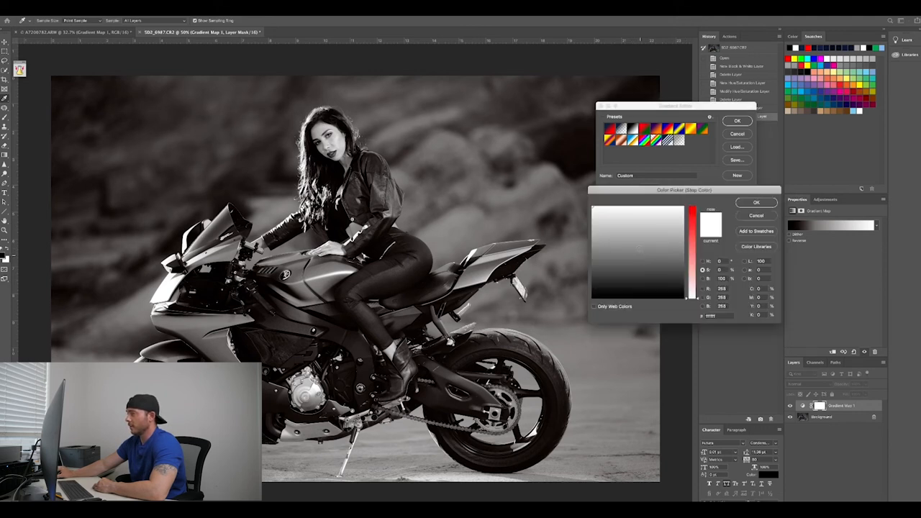